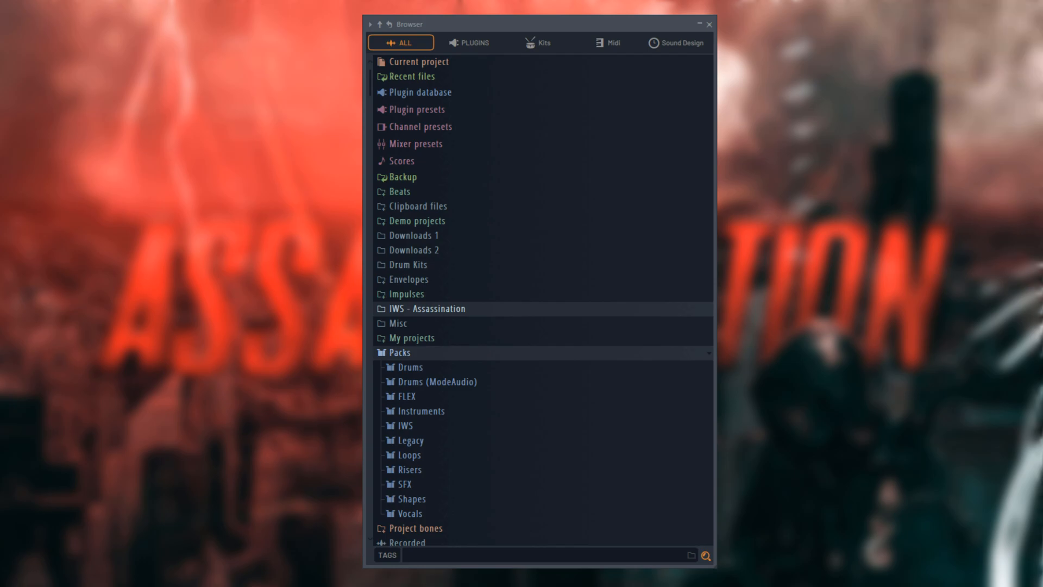
pyautogui.moveTo(471, 301)
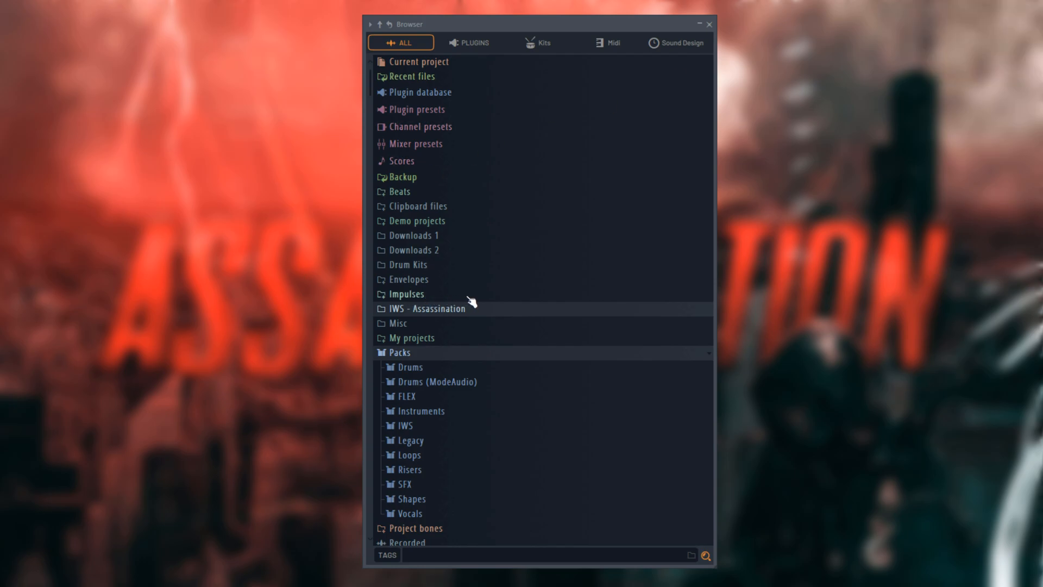
pyautogui.moveTo(469, 314)
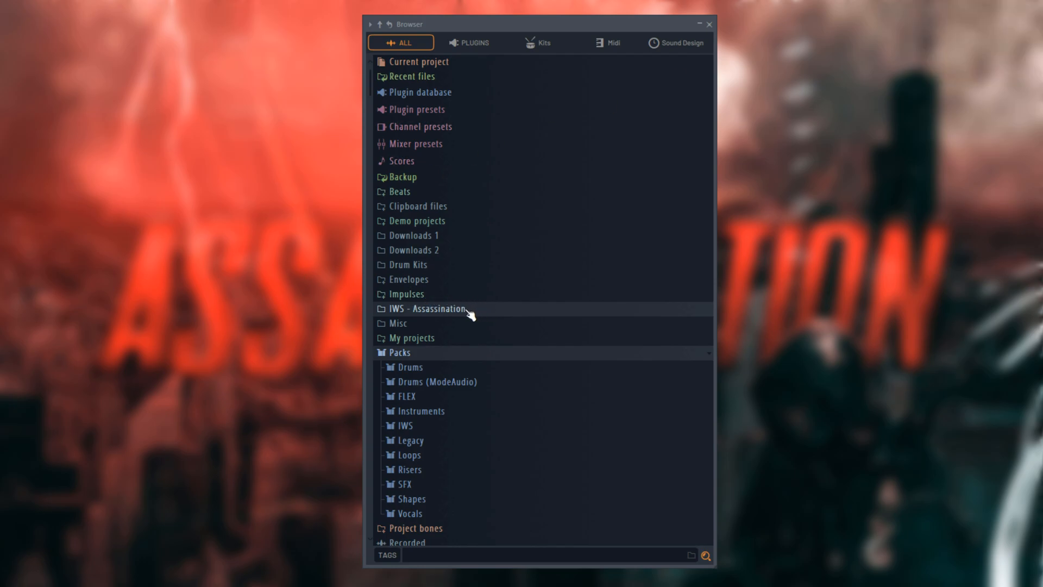
pyautogui.moveTo(446, 315)
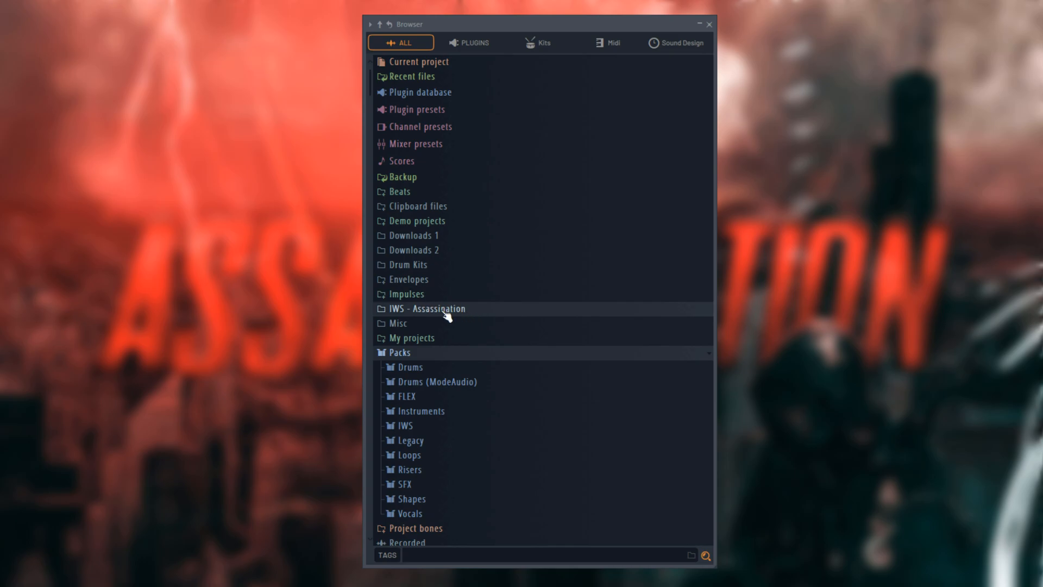
# Show the IWS - Assassination browser folder in the Windows file manager via its context menu.
pyautogui.rightClick(428, 308)
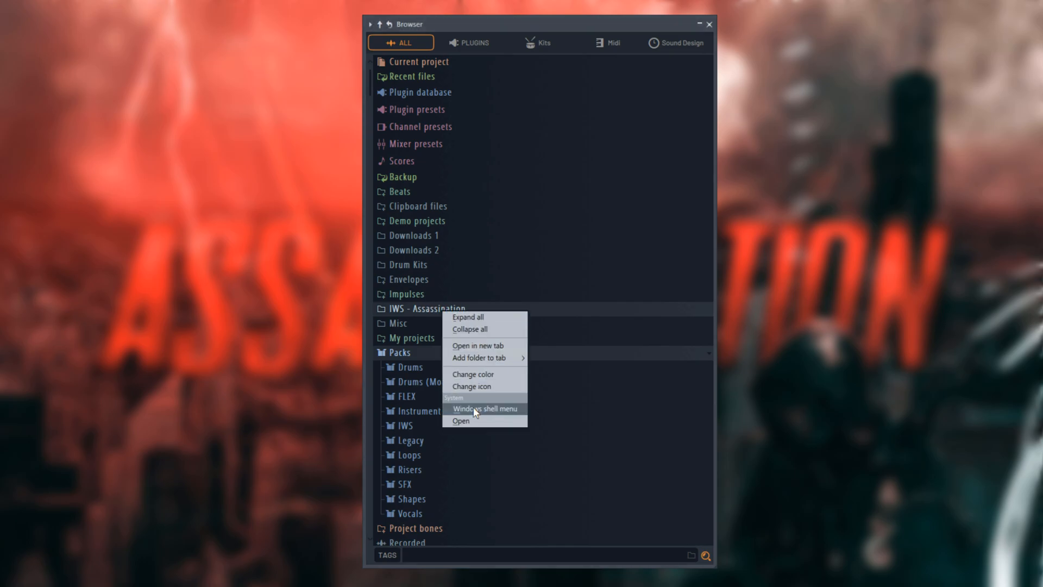
pyautogui.click(487, 408)
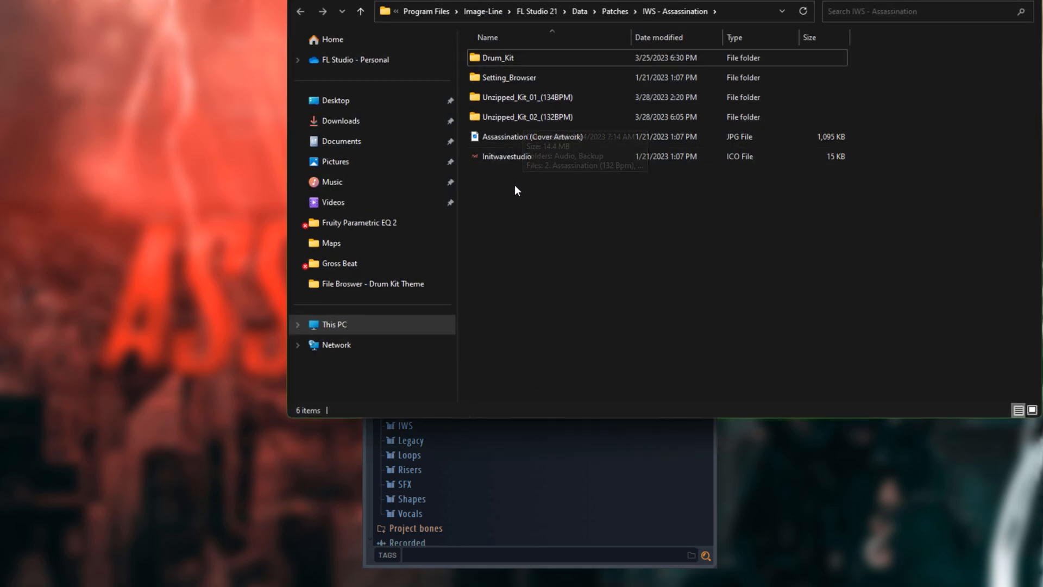
# Go into Setting_Browser > File Broswer - Drum Kit Theme and select the cover image and info file.
pyautogui.click(508, 77)
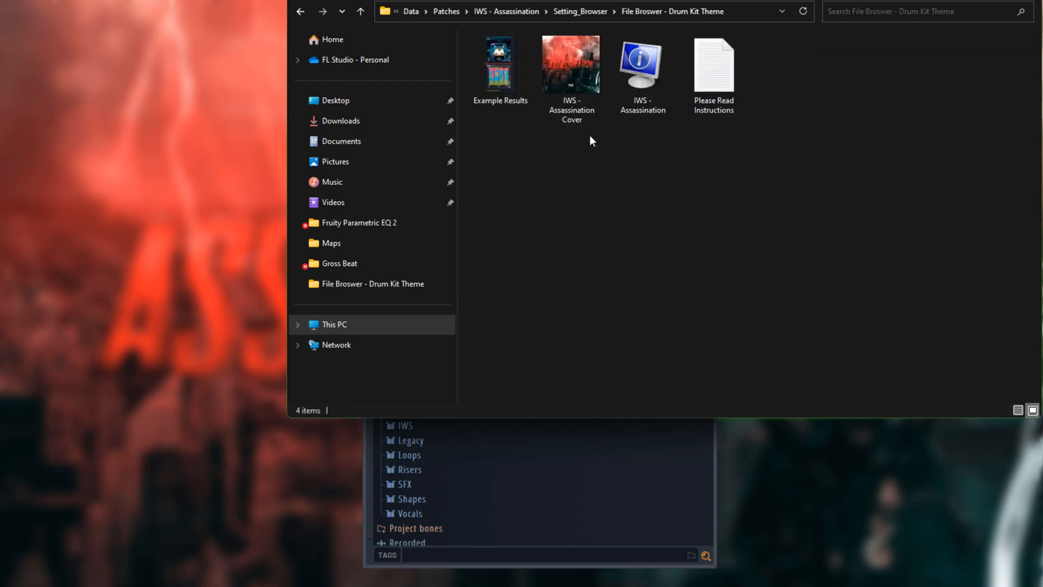
pyautogui.click(641, 63)
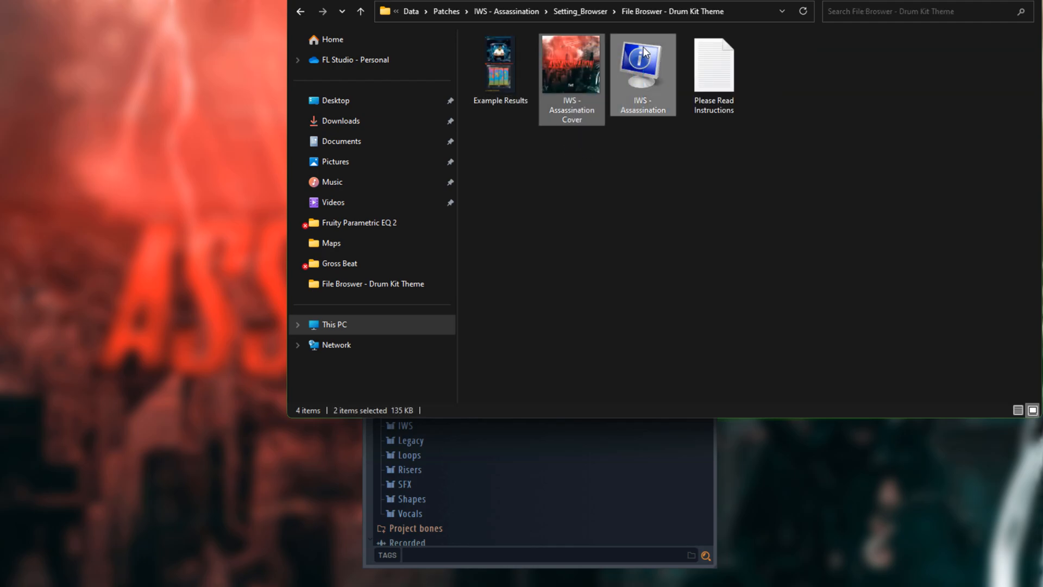
# Copy the cover image and IWS - Assassination info file and paste them into the kit folder.
pyautogui.rightClick(642, 53)
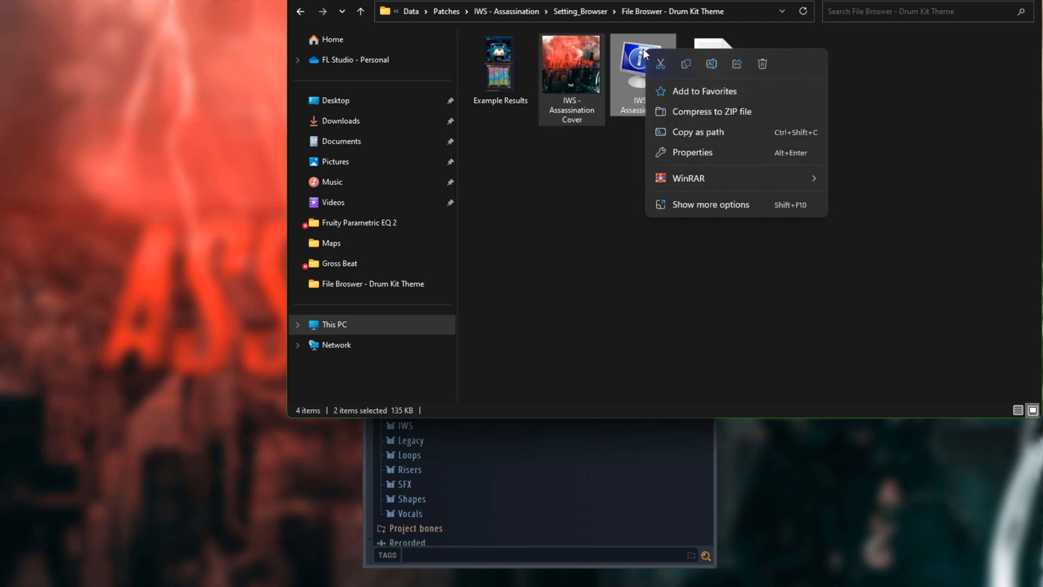
pyautogui.click(463, 132)
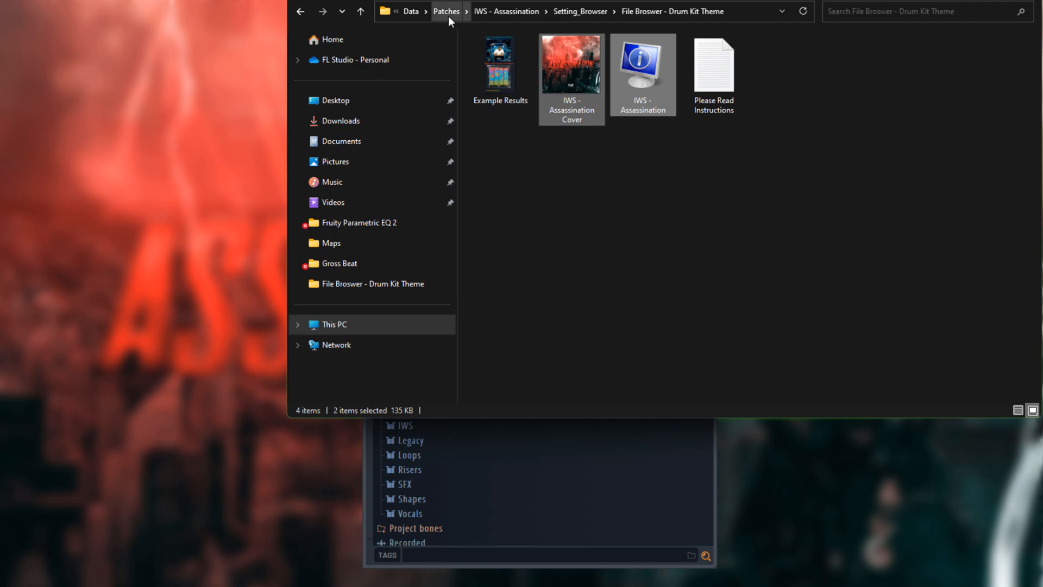
pyautogui.rightClick(632, 217)
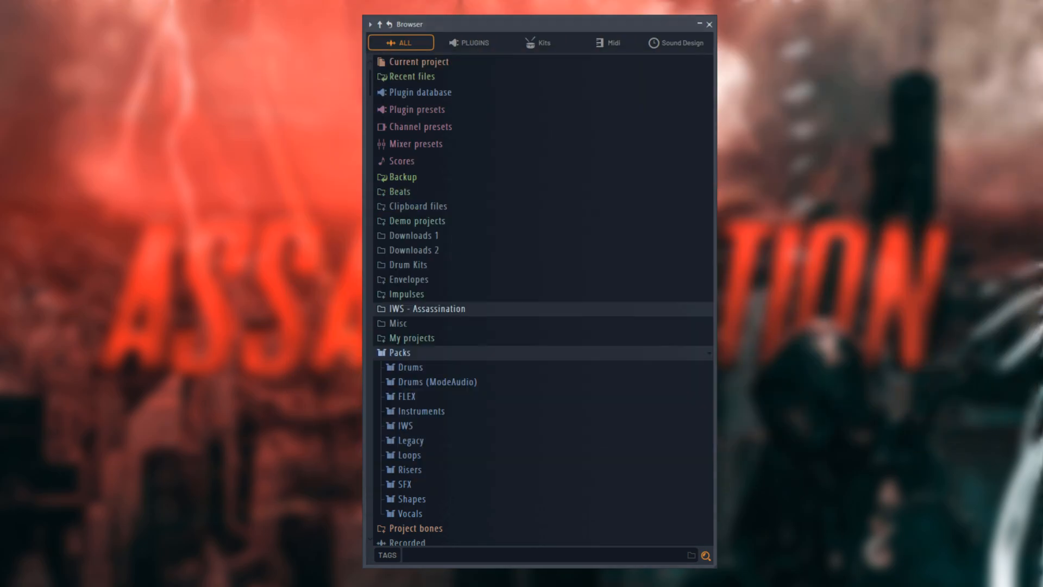
# Select IWS - Assassination in FL Studio's browser so its artwork shows above the drum kit samples.
pyautogui.click(430, 307)
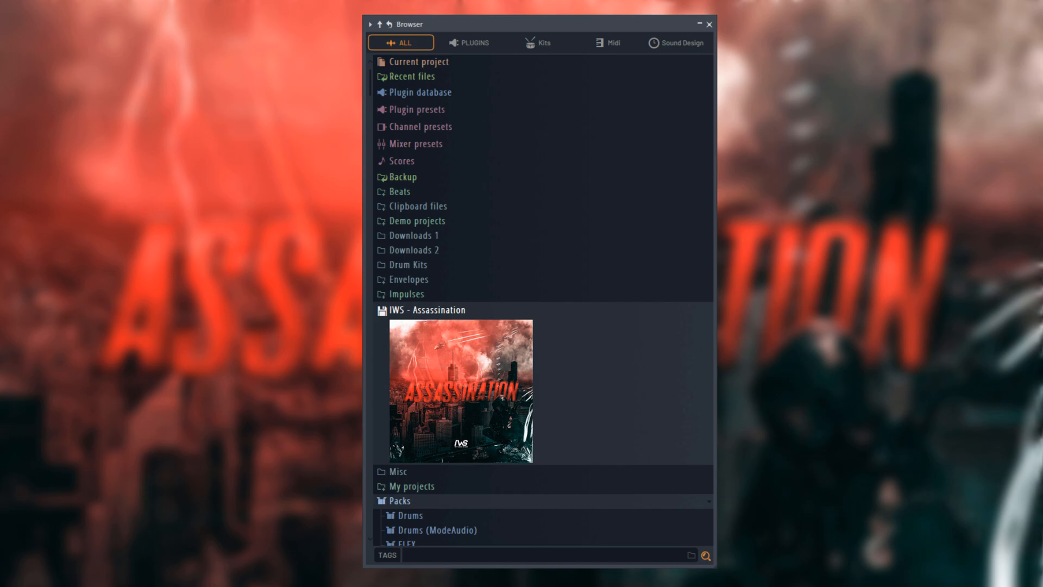
pyautogui.moveTo(689, 205)
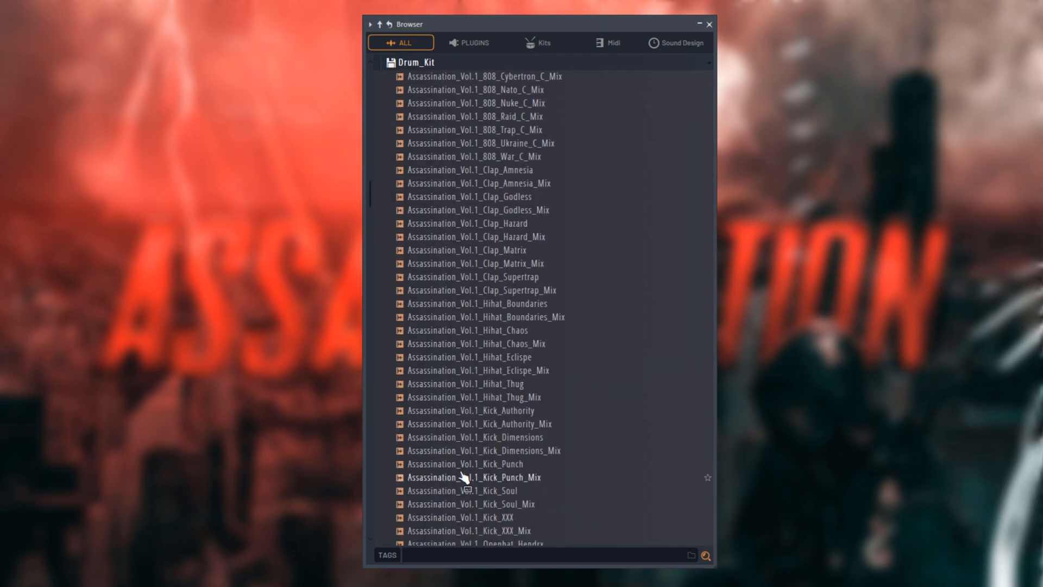
pyautogui.scroll(-3)
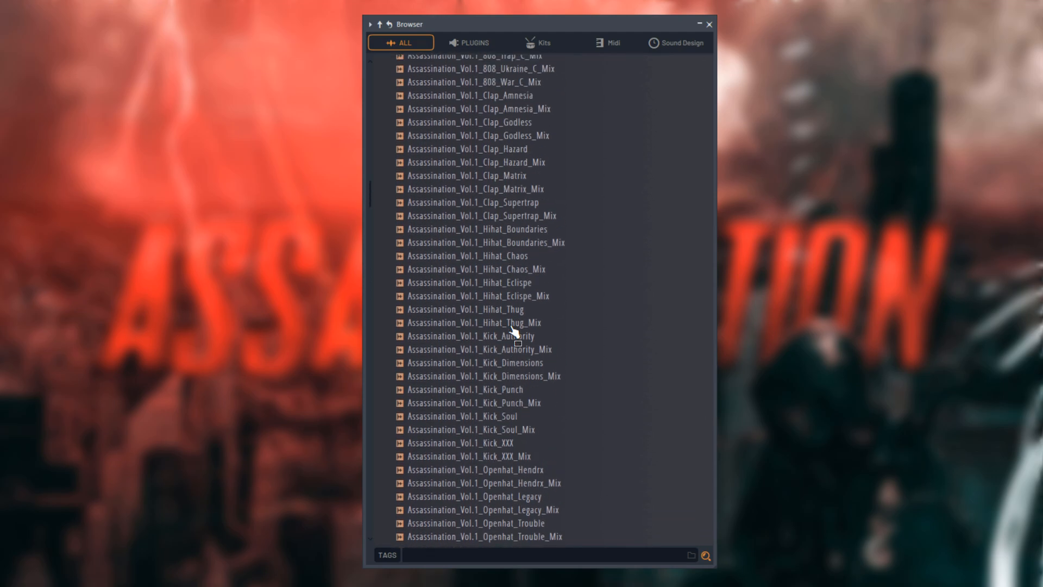